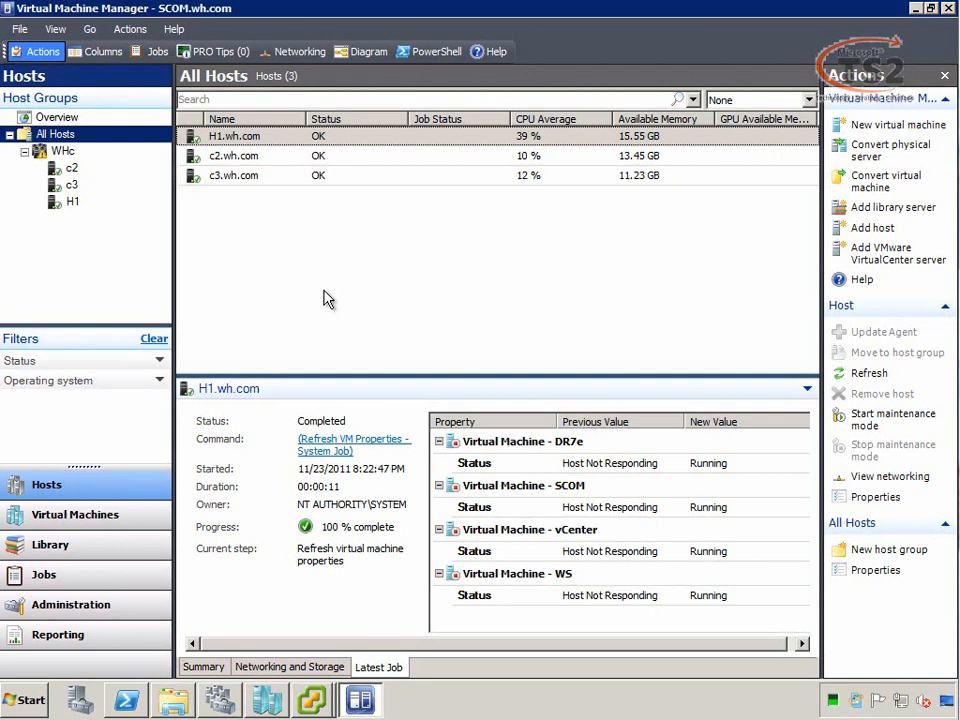
pyautogui.moveTo(335, 700)
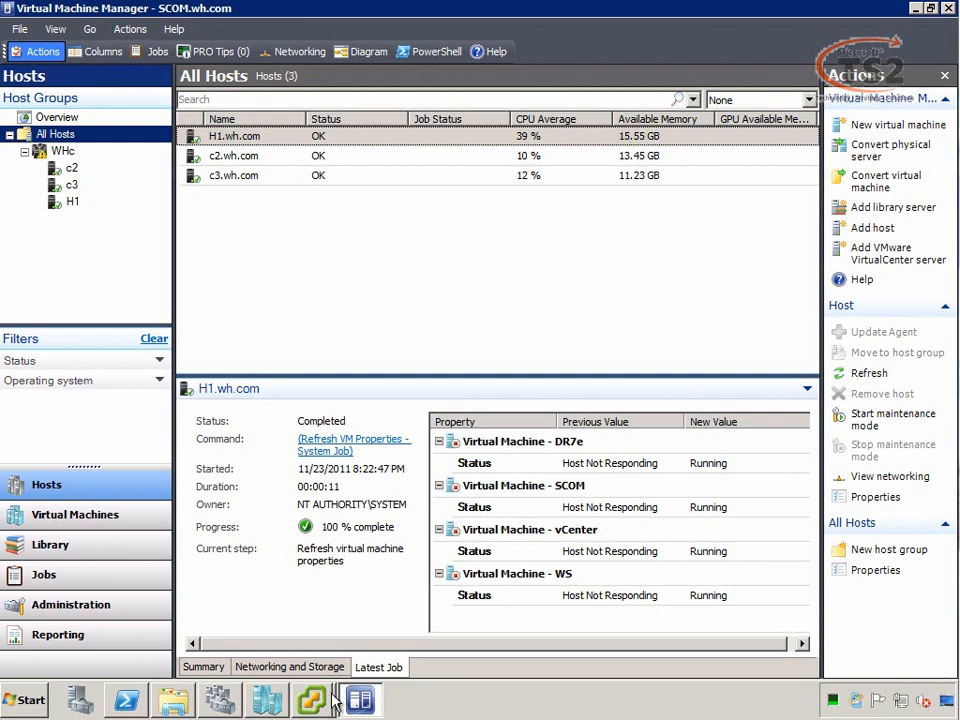
# - Check host esx1 in vSphere Client, then view VMM's empty Virtualization Managers list
pyautogui.click(312, 699)
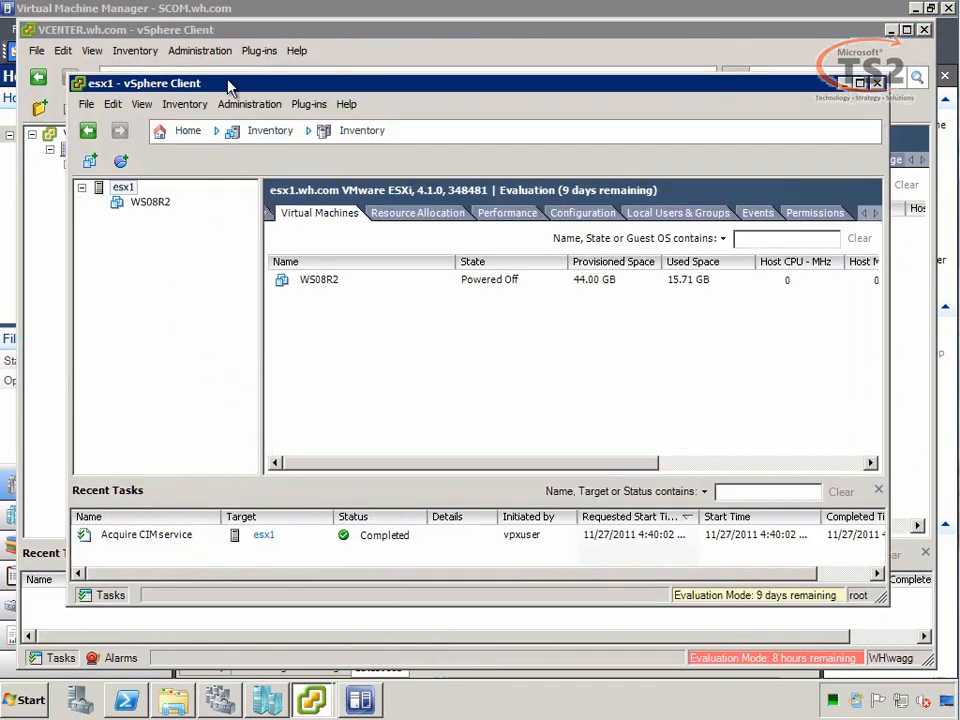
pyautogui.moveTo(547, 381)
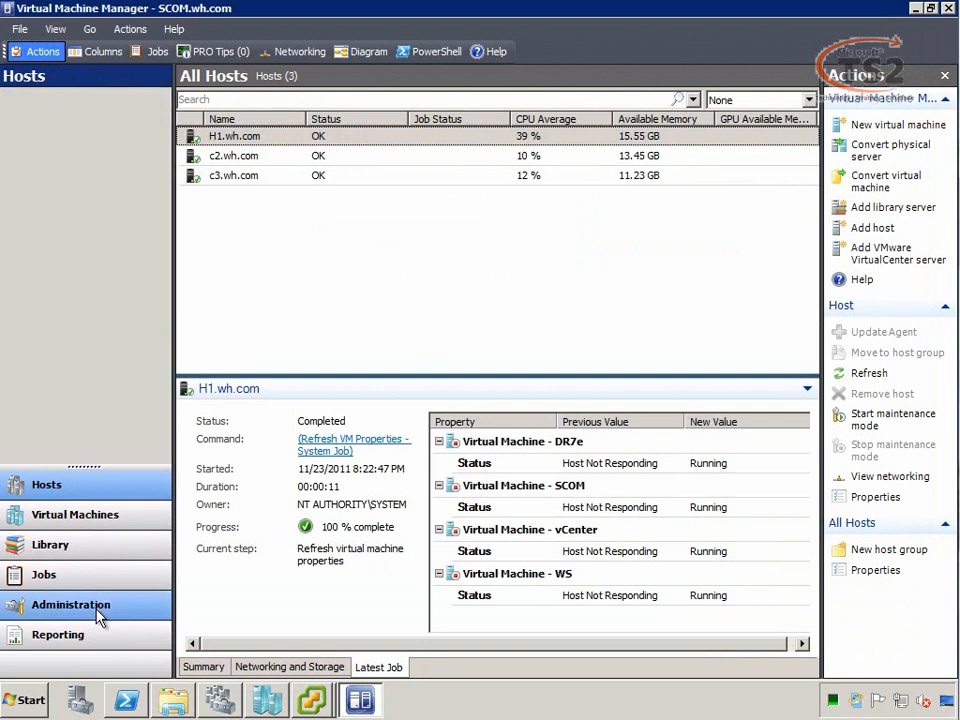
pyautogui.click(70, 604)
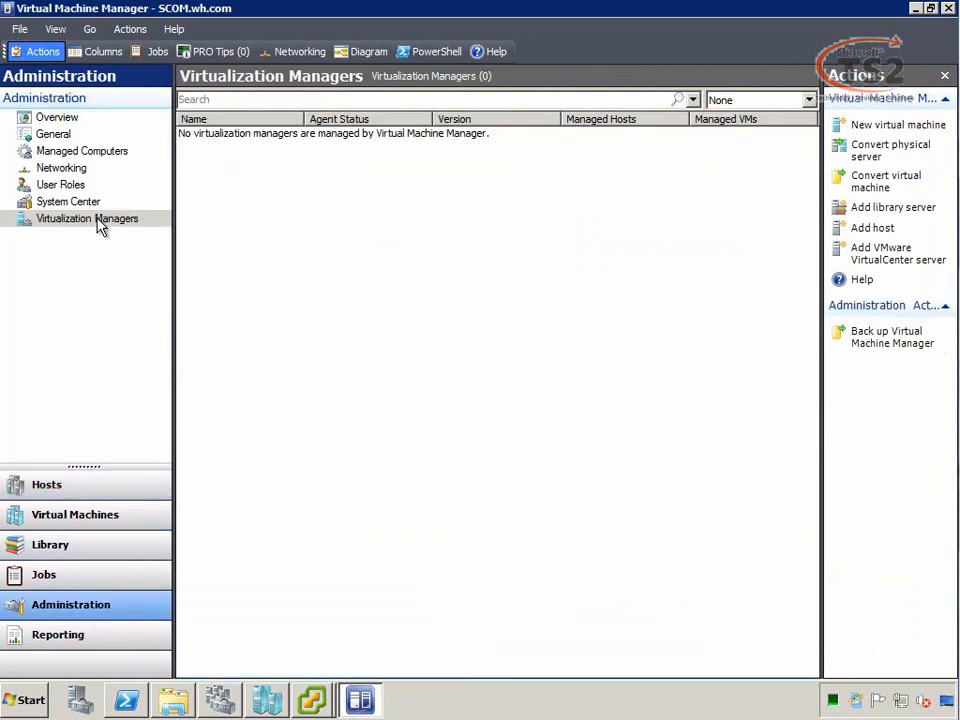
pyautogui.moveTo(625, 208)
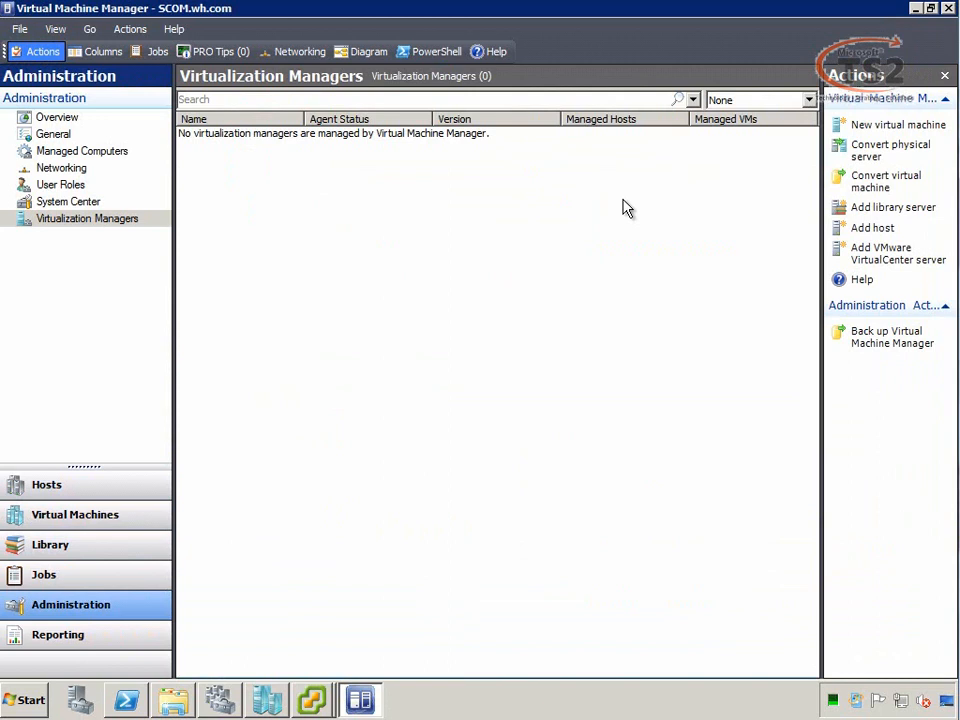
pyautogui.moveTo(890, 253)
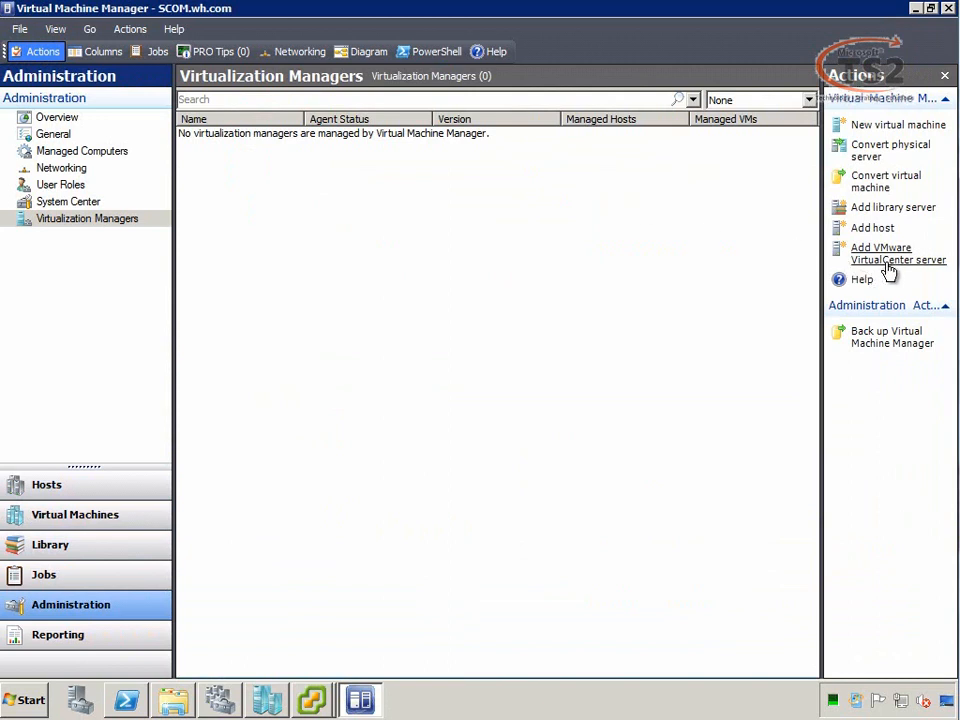
# - Add VMware vCenter server 'vcenter' on port 443 with admin credentials and secure mode
pyautogui.click(897, 253)
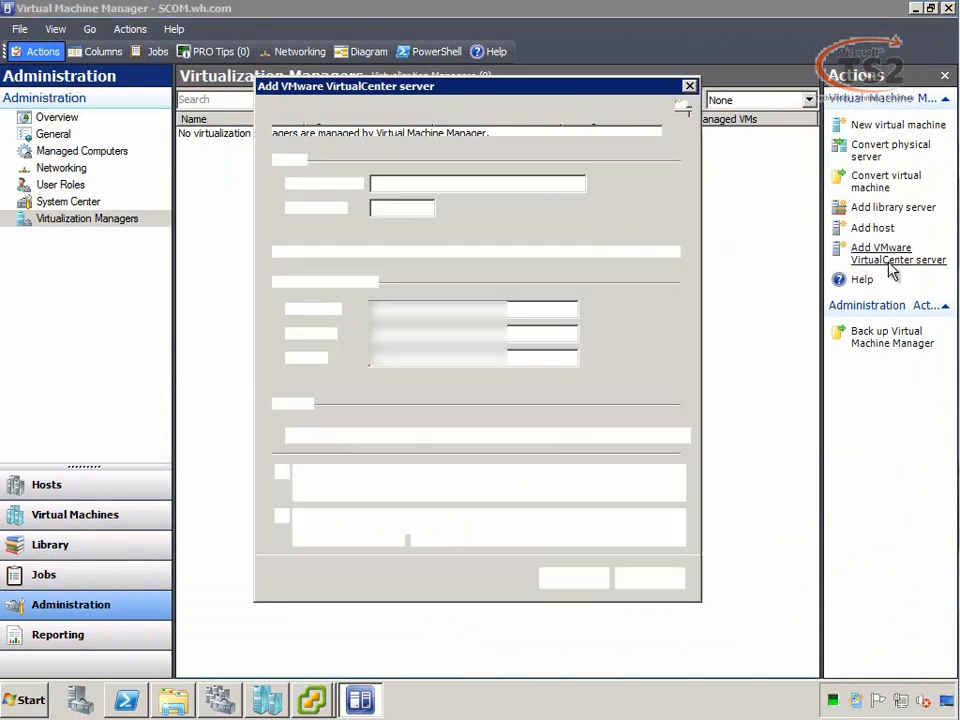
pyautogui.write('vcenter')
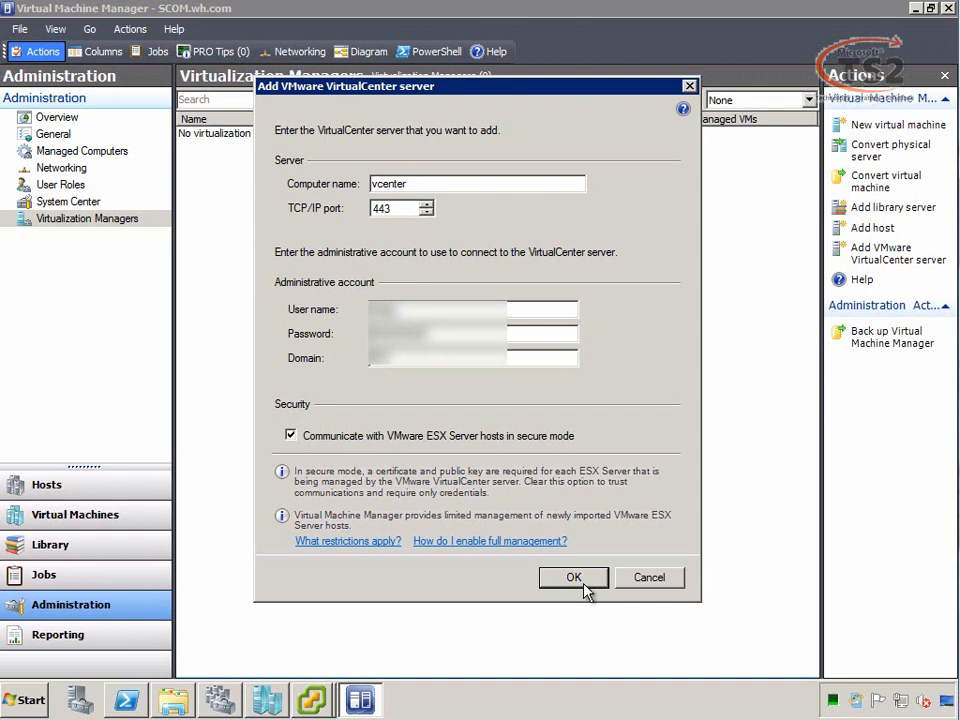
pyautogui.moveTo(320, 440)
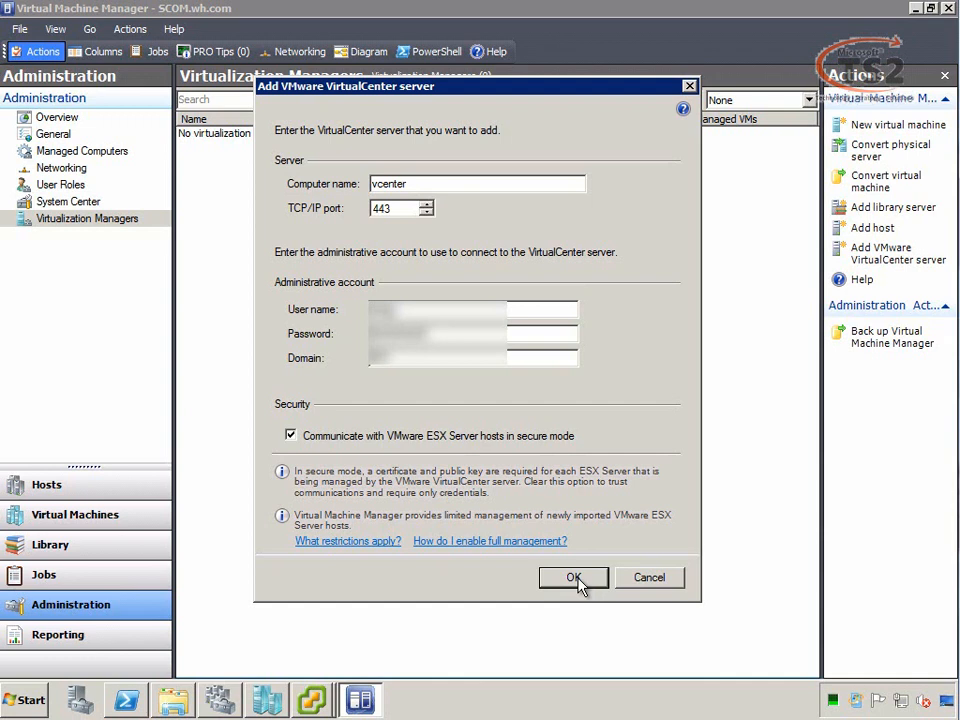
pyautogui.click(573, 577)
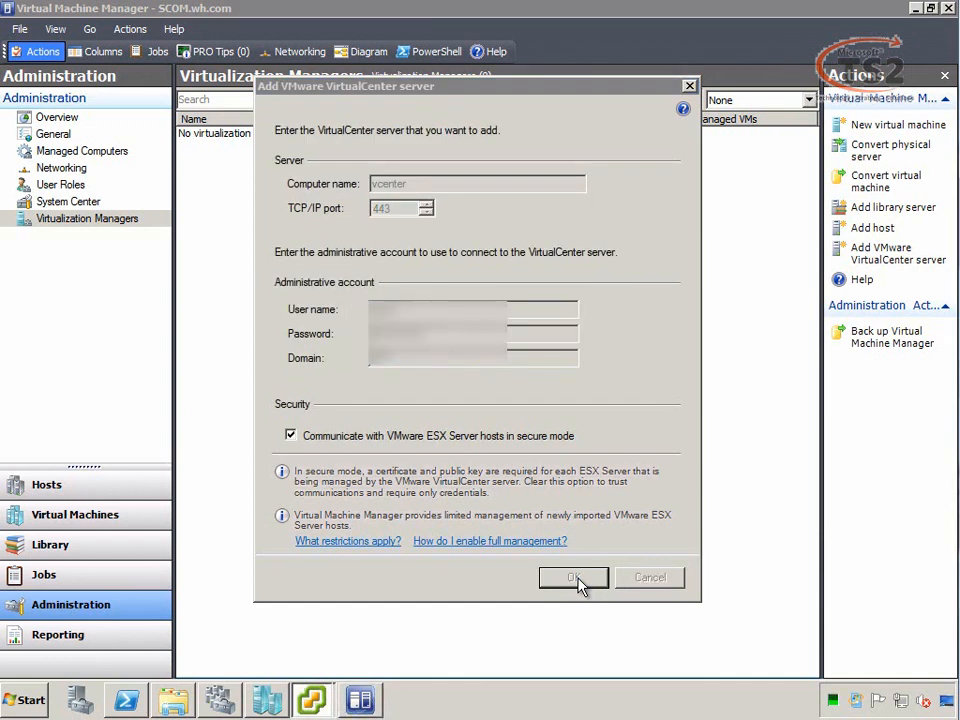
pyautogui.click(574, 577)
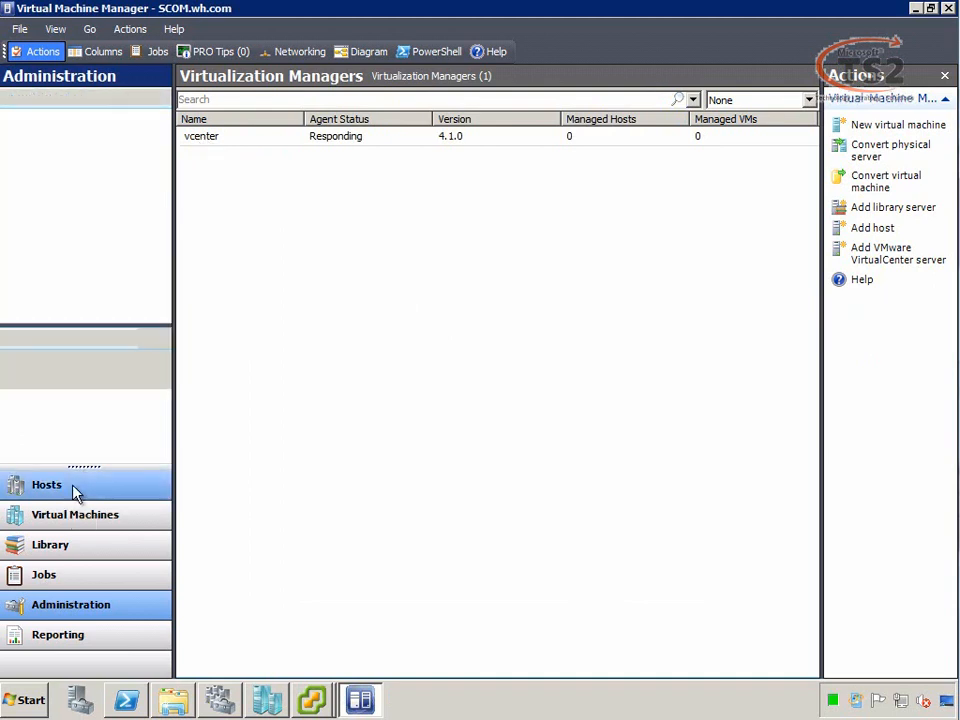
# - In Hosts, expand the ESX Servers group and select esx1.wh.com
pyautogui.click(46, 484)
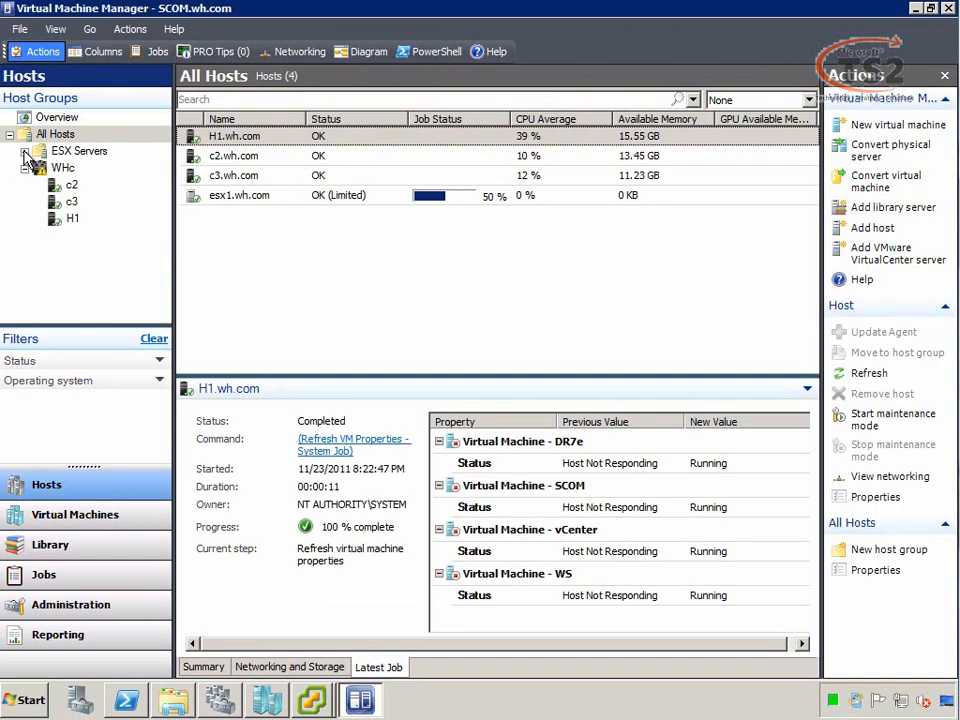
pyautogui.click(26, 150)
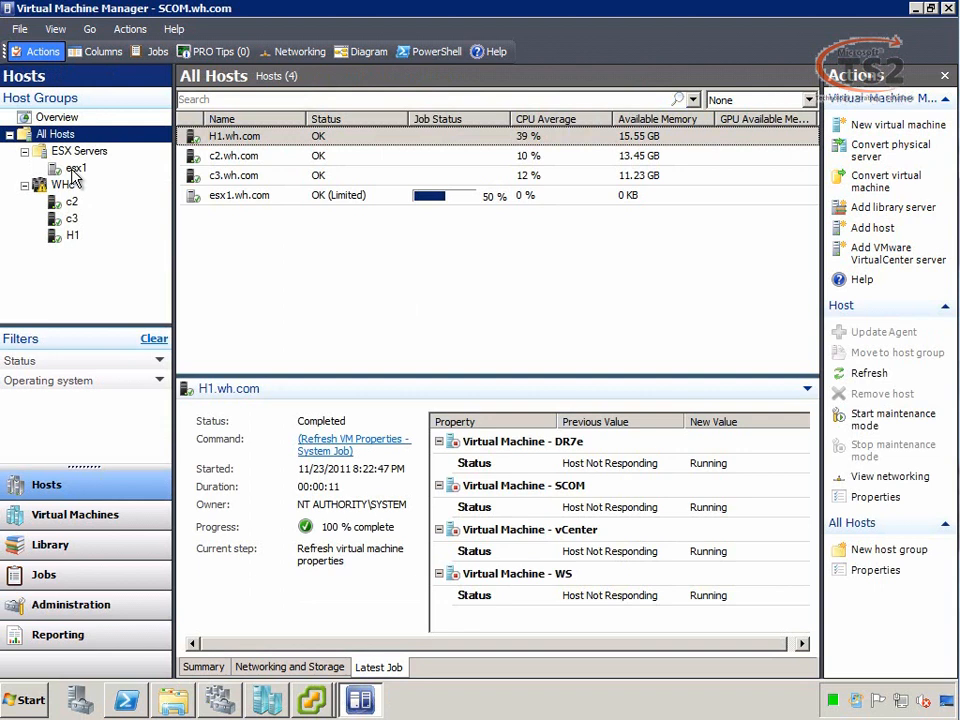
pyautogui.moveTo(250, 207)
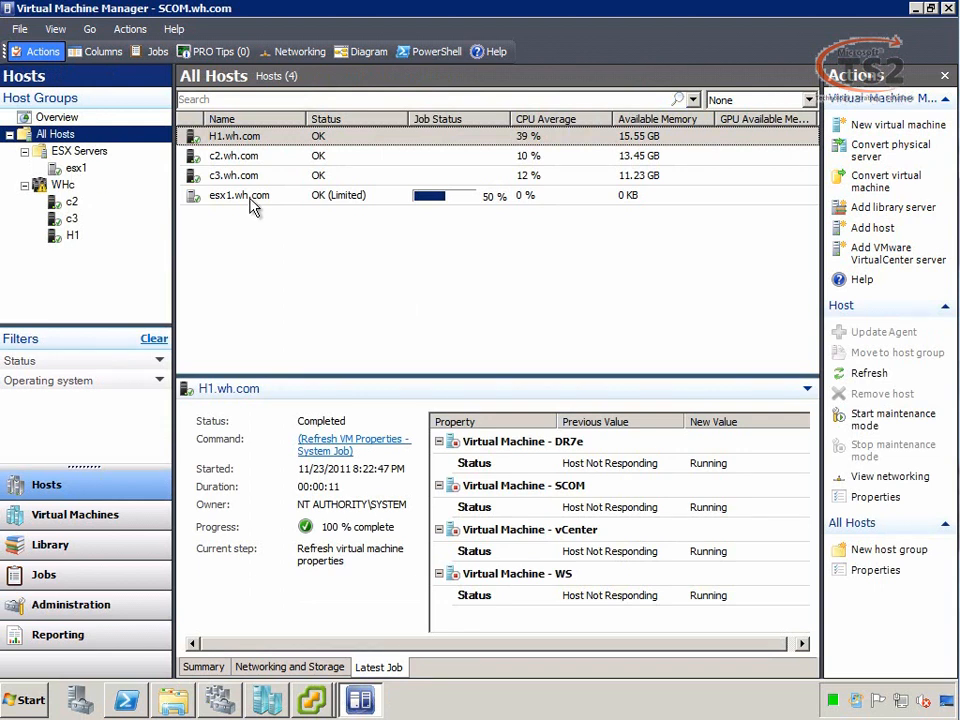
pyautogui.moveTo(330, 210)
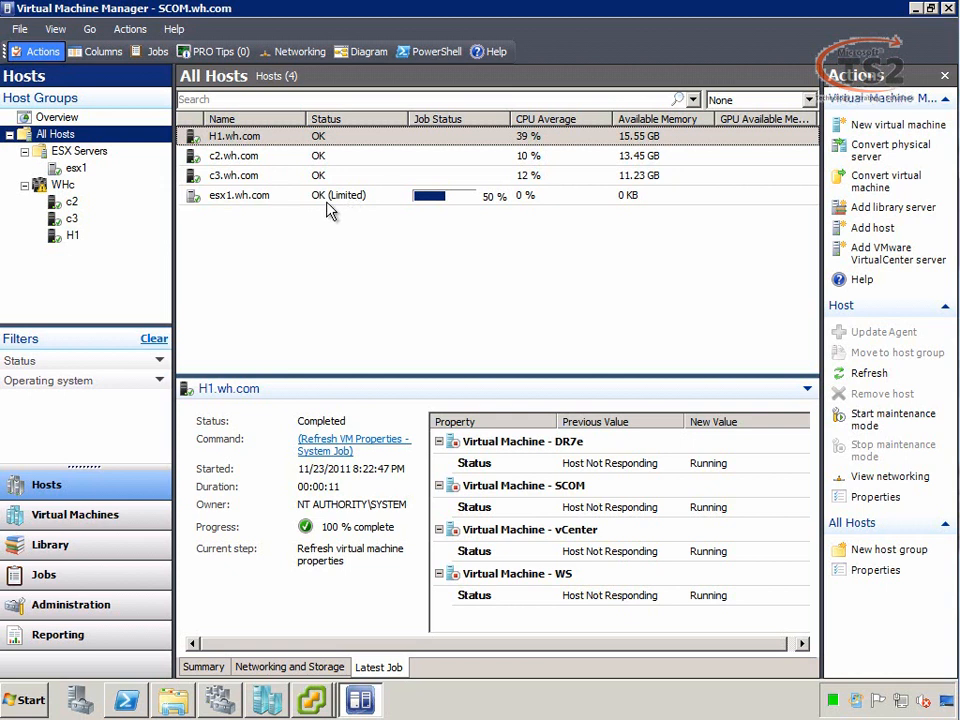
pyautogui.moveTo(363, 211)
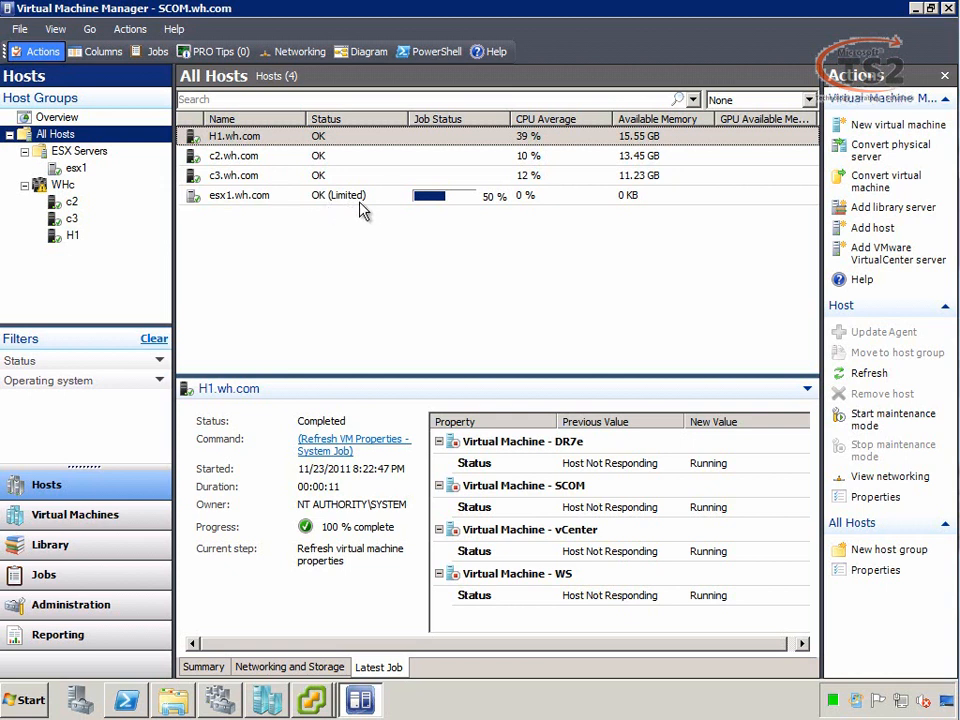
pyautogui.moveTo(245, 208)
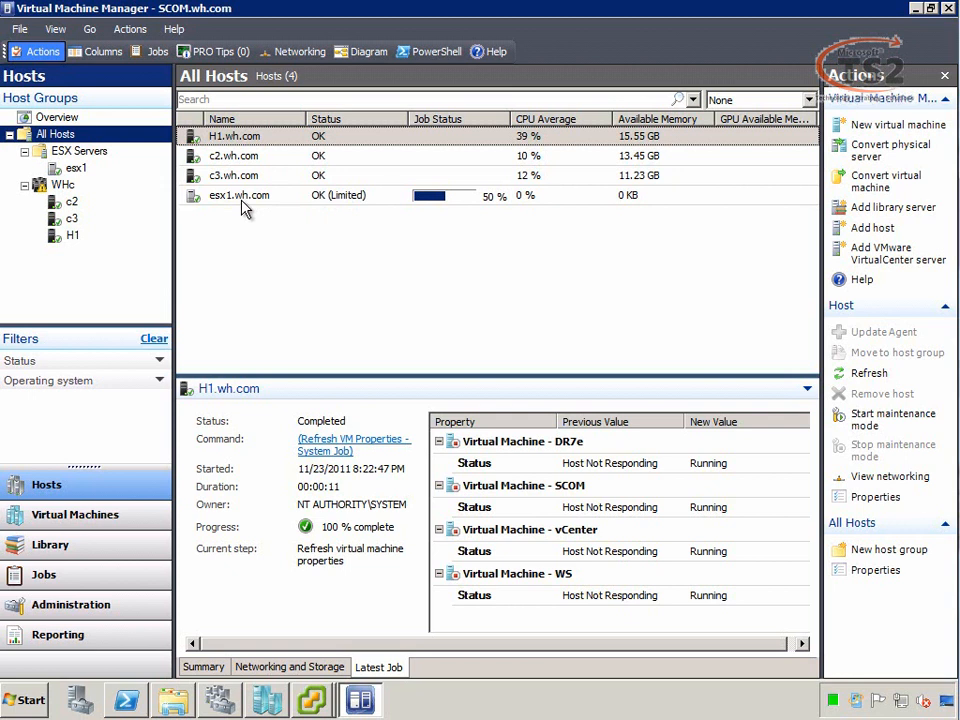
pyautogui.click(240, 195)
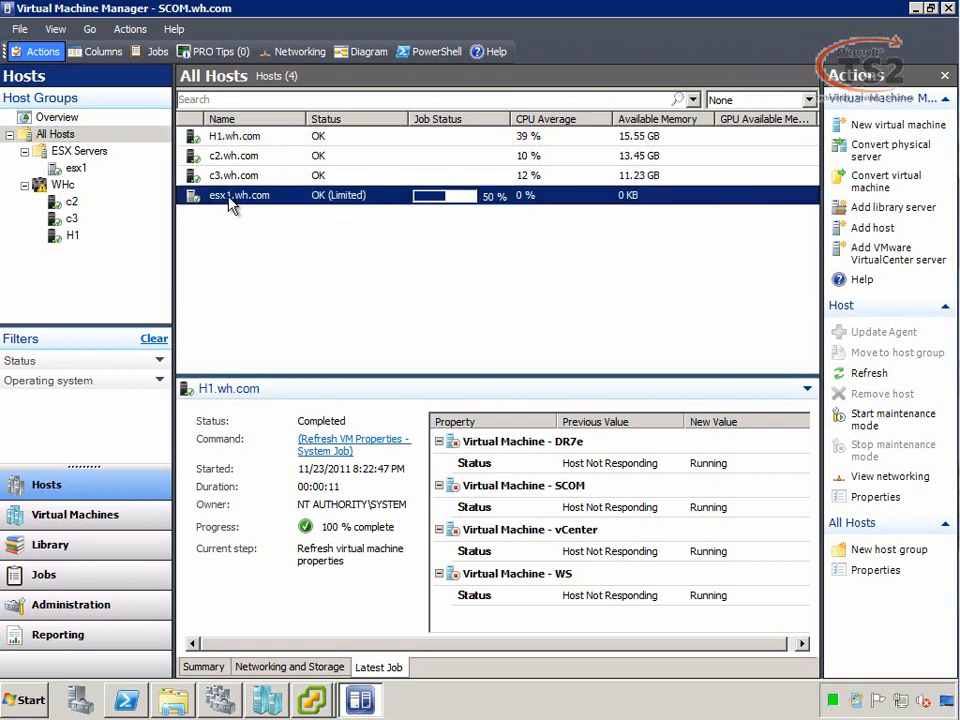
# - Open esx1.wh.com's security settings and enter its root password
pyautogui.rightClick(239, 195)
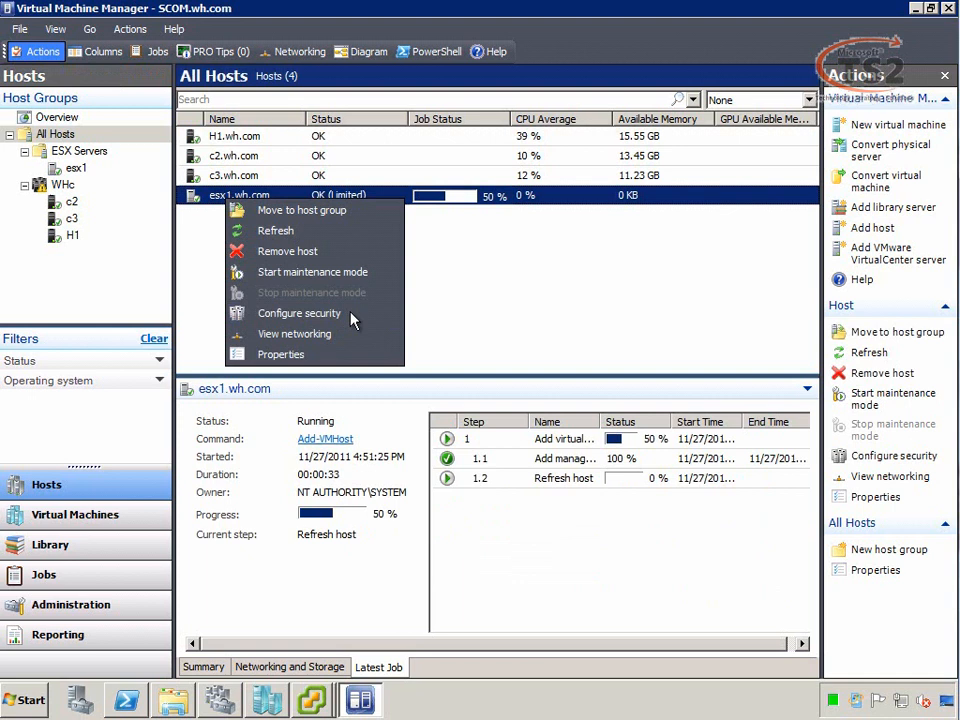
pyautogui.click(299, 313)
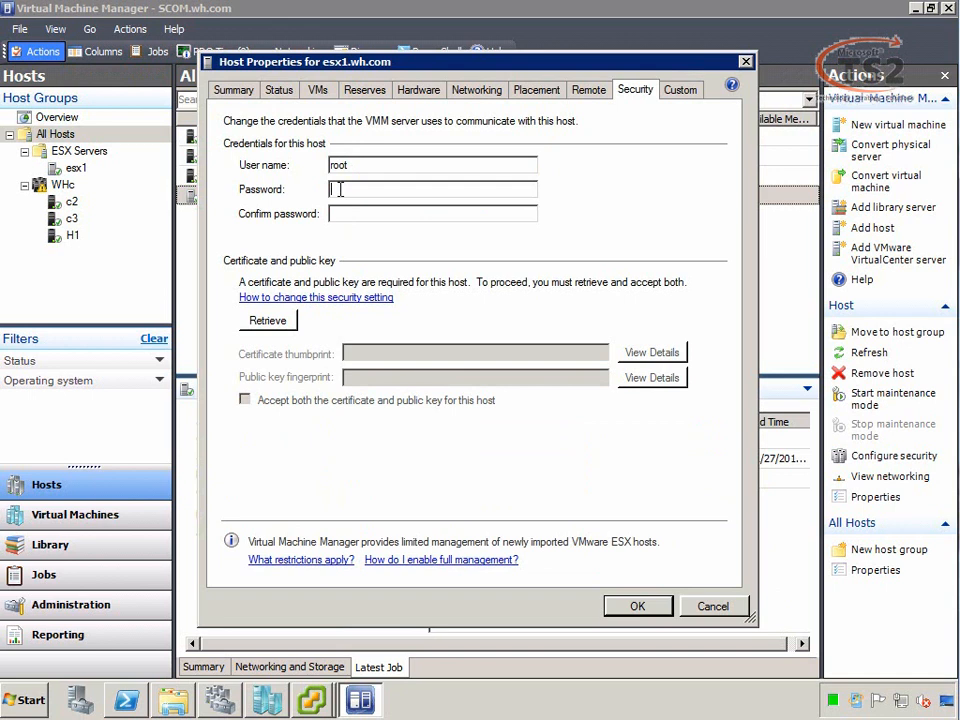
pyautogui.write('password')
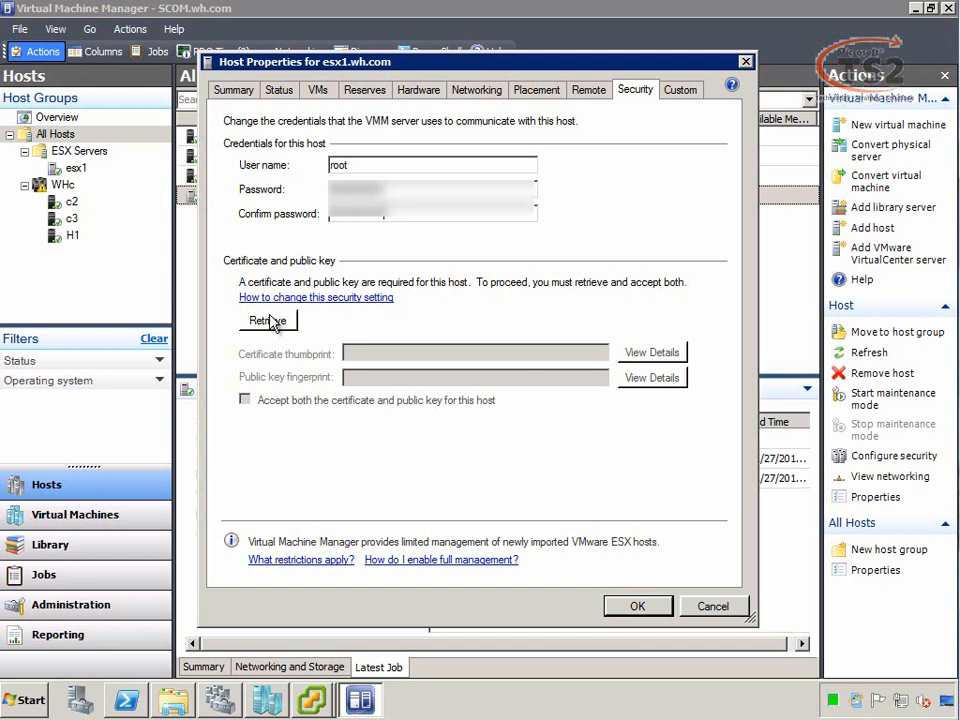
# - Retrieve esx1's certificate and public key, accept both, and apply the settings
pyautogui.click(267, 320)
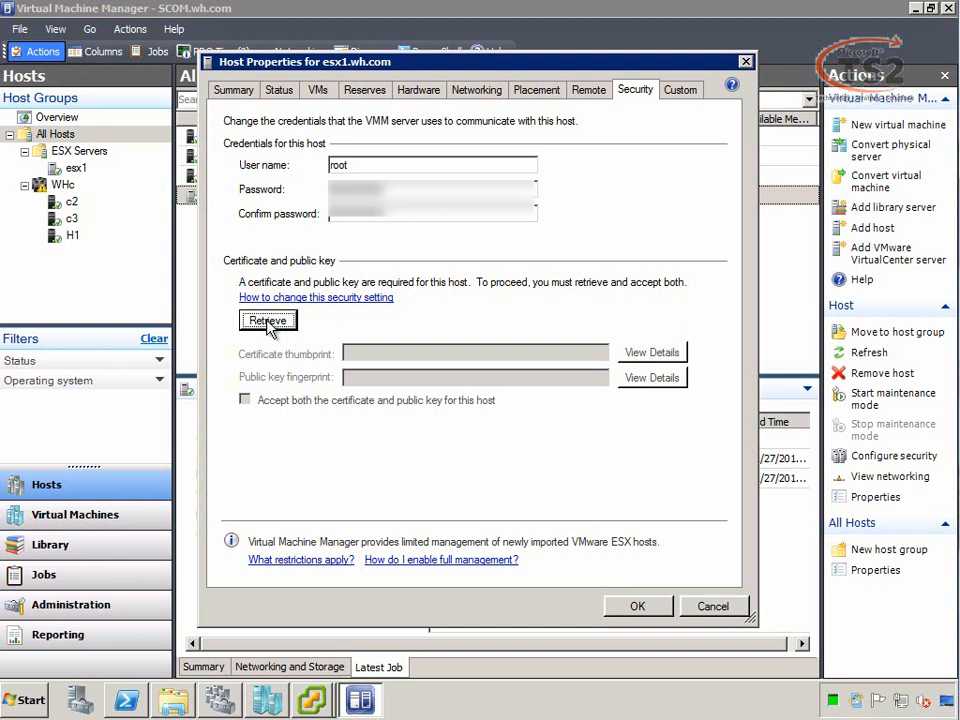
pyautogui.click(267, 320)
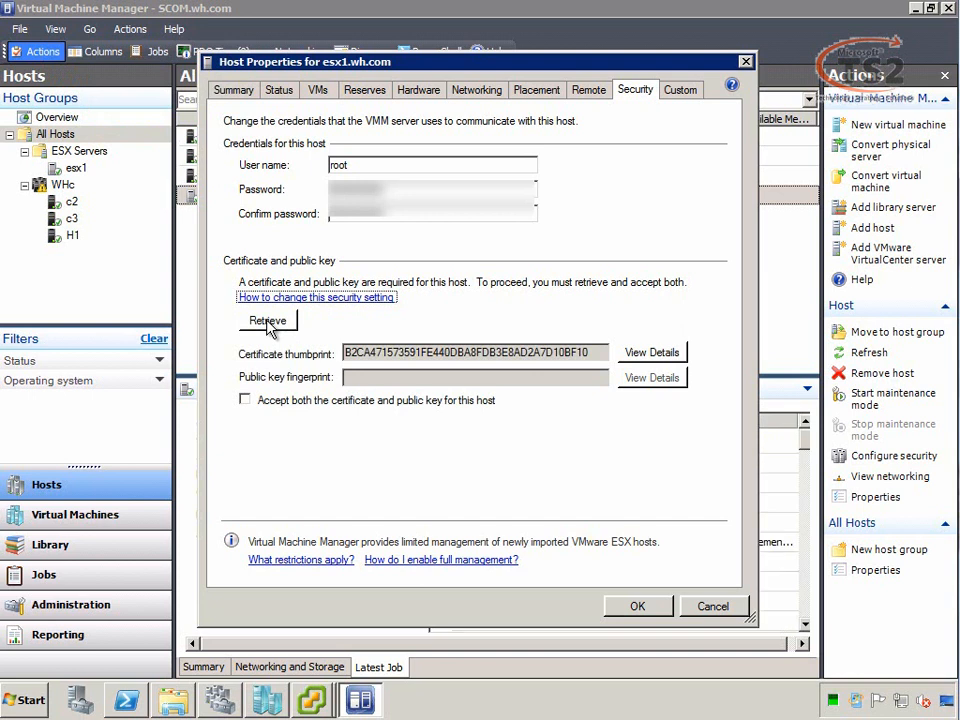
pyautogui.moveTo(255, 410)
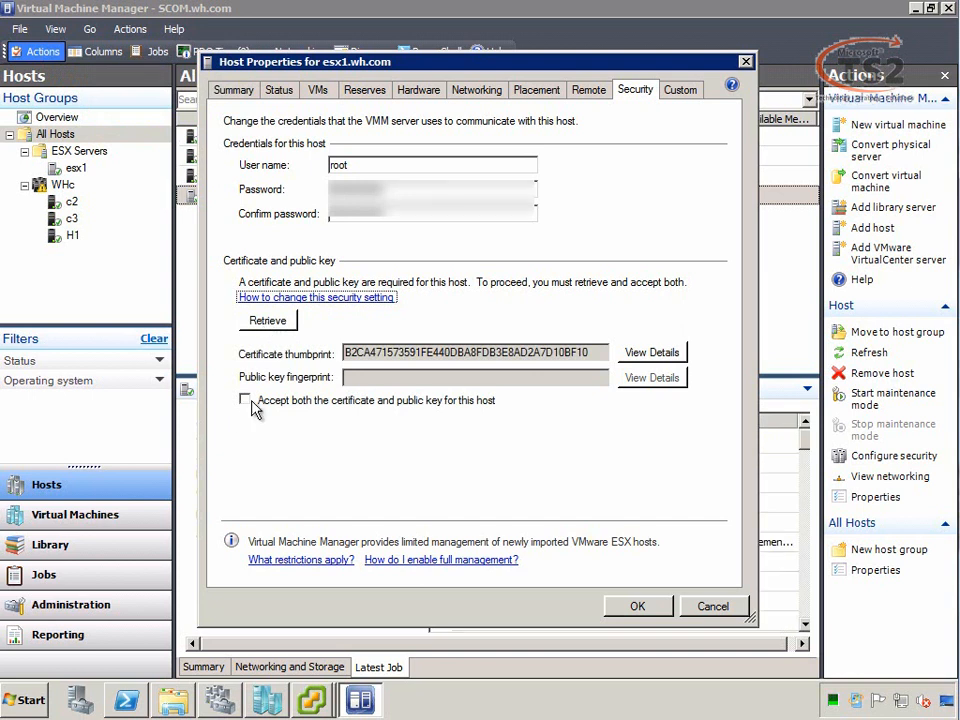
pyautogui.click(244, 400)
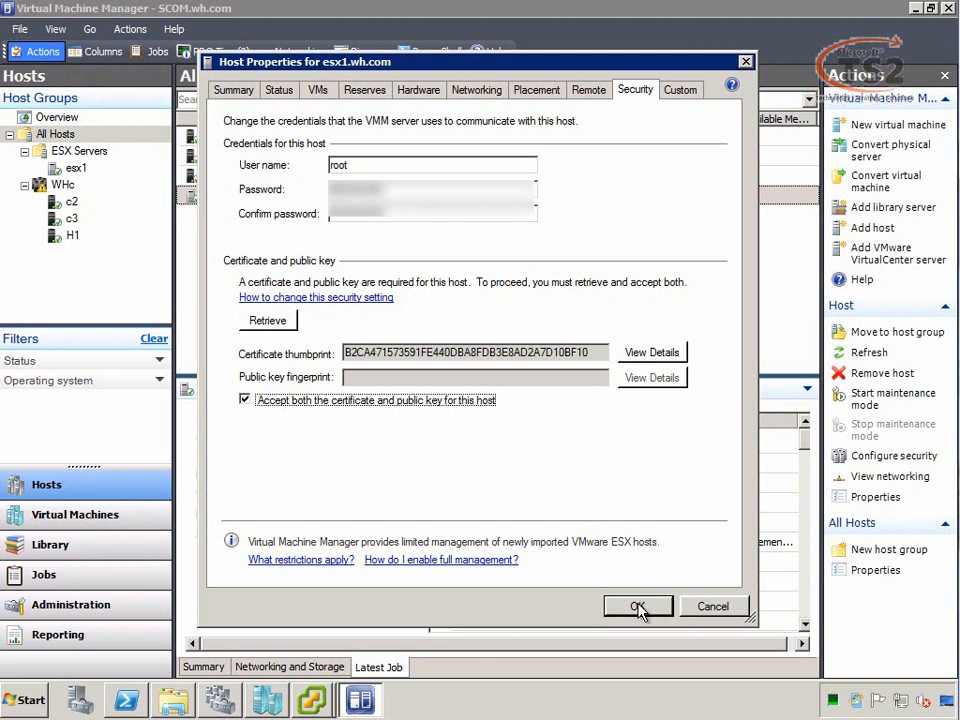
pyautogui.click(638, 606)
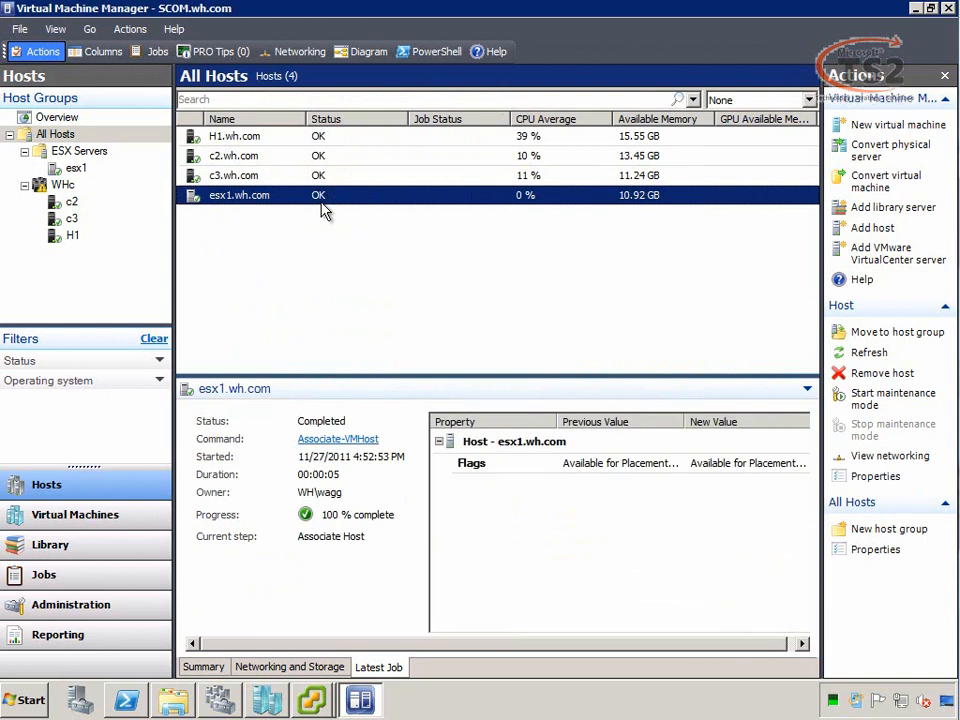
pyautogui.moveTo(351, 211)
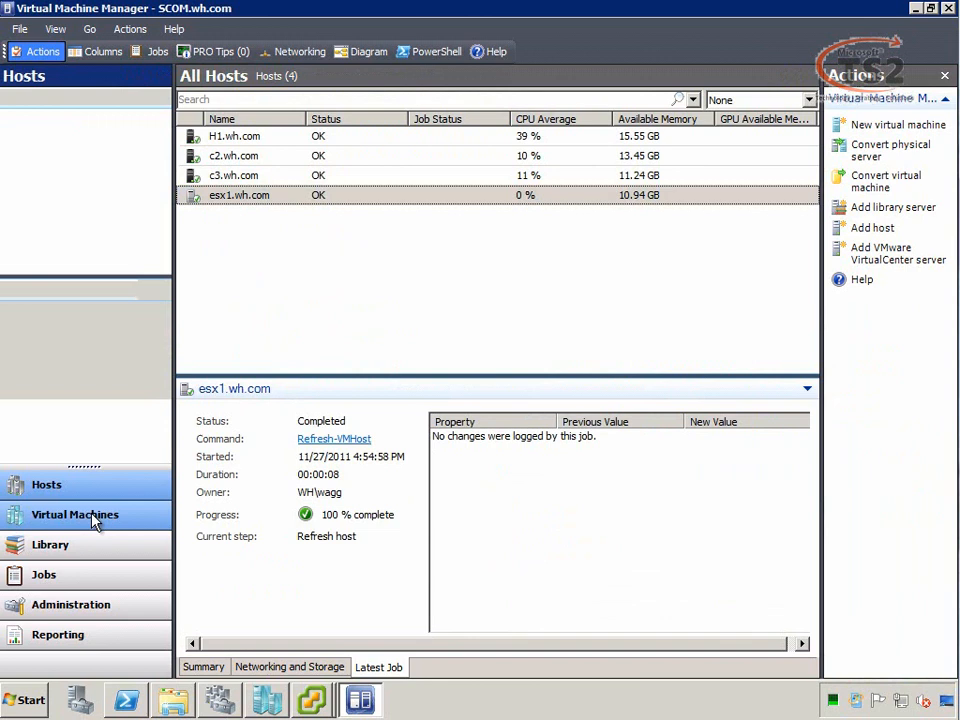
# - Open the Virtual Machines workspace to see WS08R2 on esx1
pyautogui.click(75, 514)
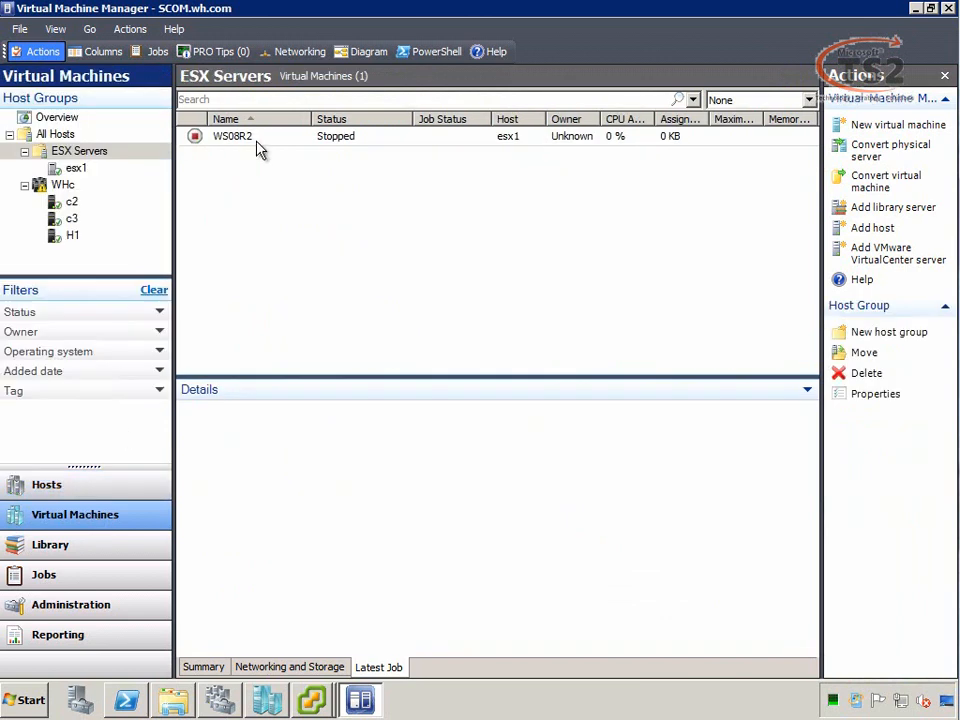
pyautogui.moveTo(80, 175)
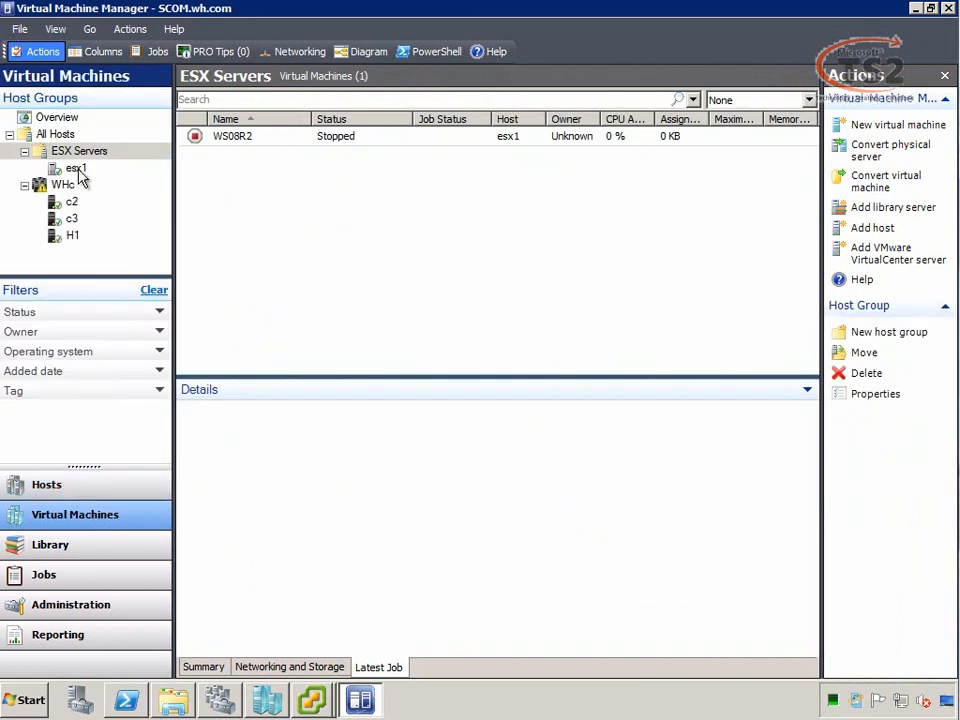
pyautogui.moveTo(200, 180)
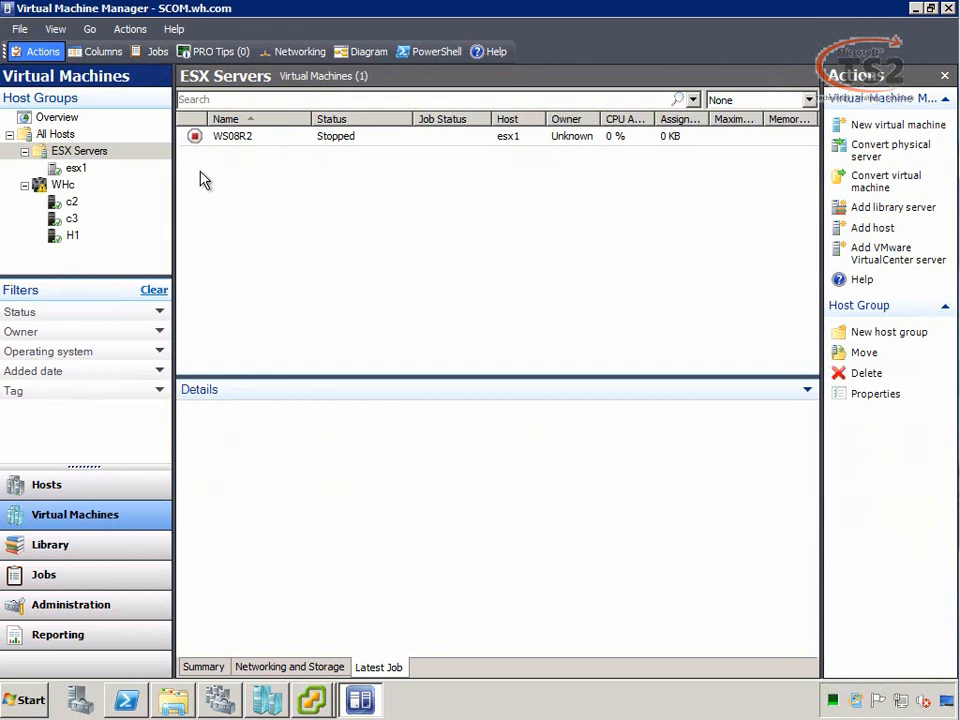
pyautogui.moveTo(80, 175)
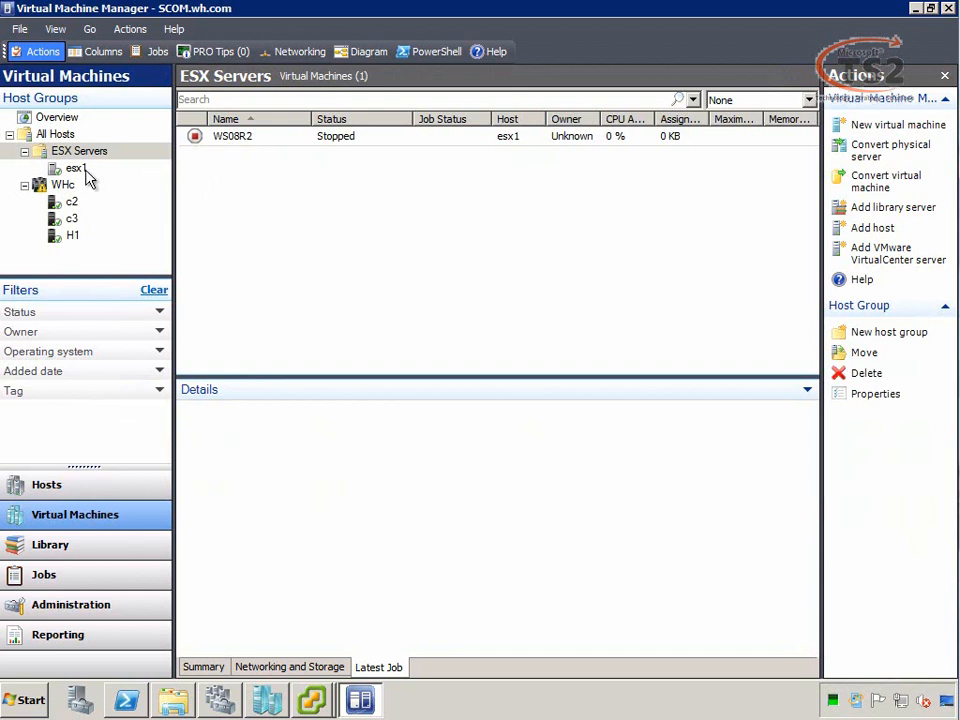
pyautogui.moveTo(285, 326)
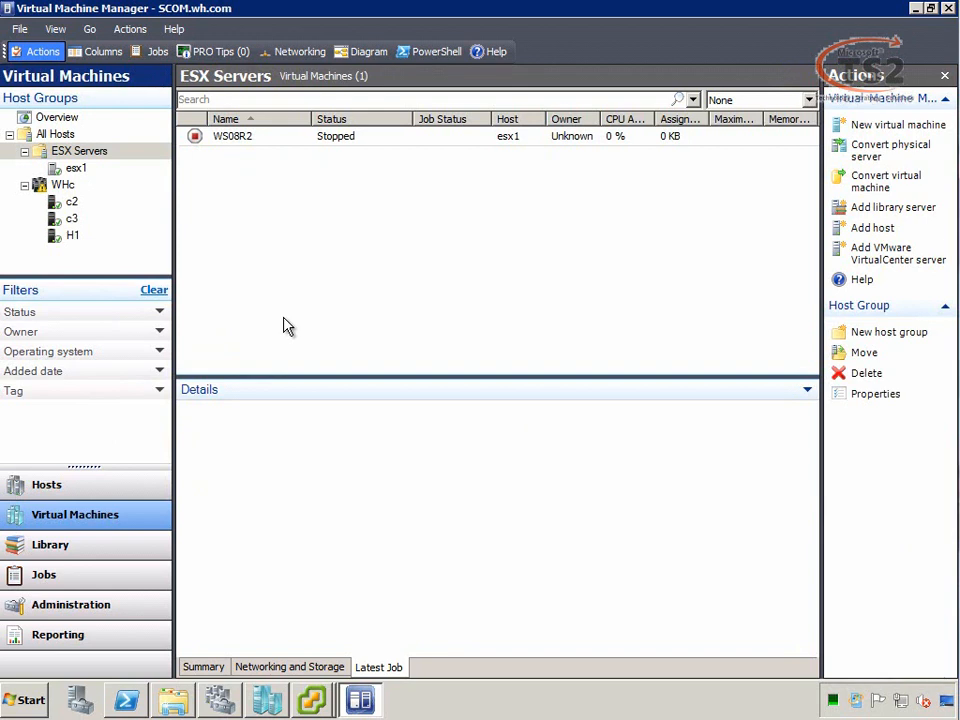
# - Switch between All Hosts and ESX Servers, then scroll All Hosts' 25 VMs to WS08R2
pyautogui.click(56, 134)
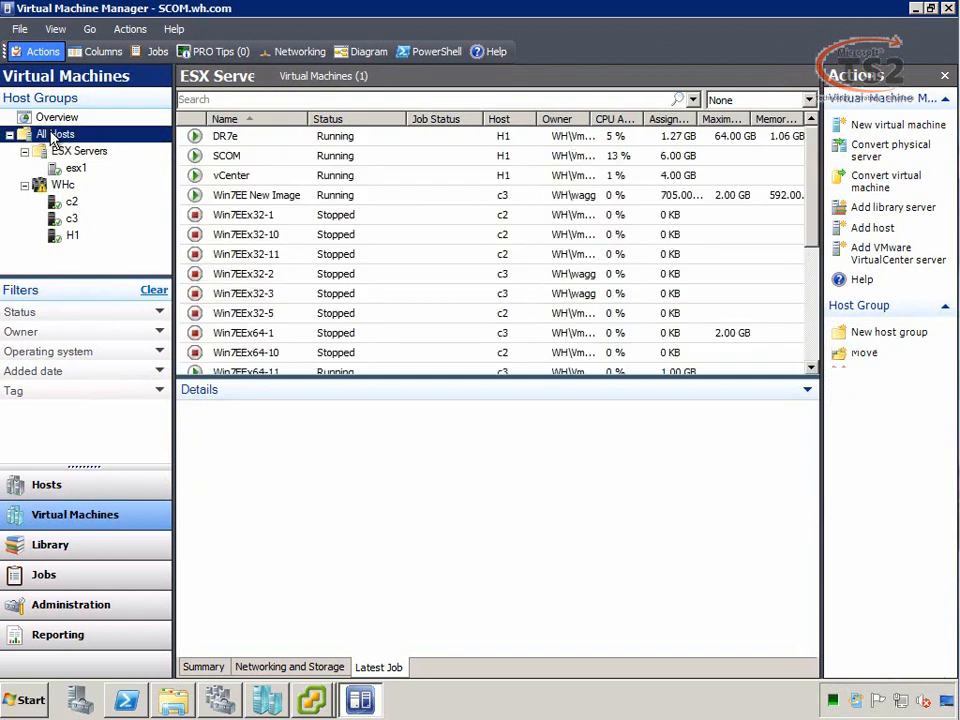
pyautogui.click(79, 150)
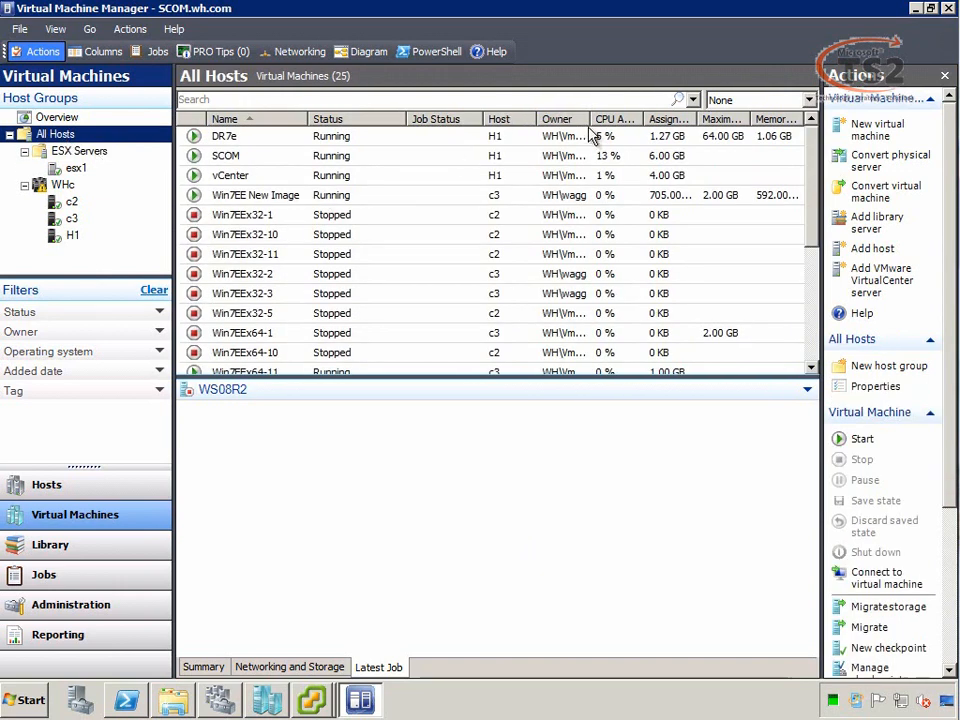
pyautogui.click(79, 150)
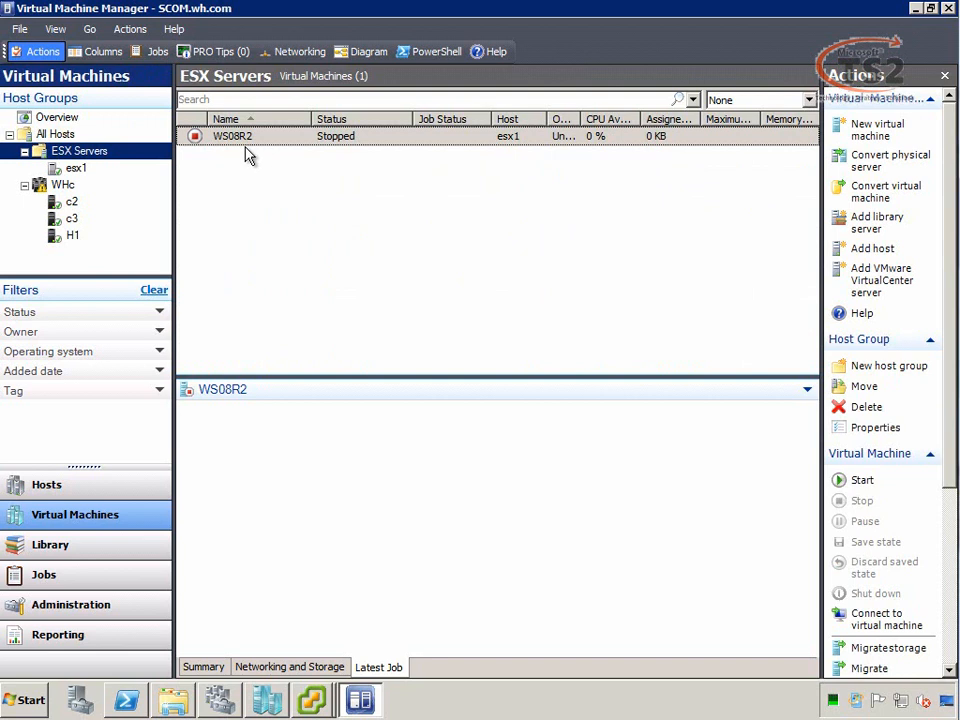
pyautogui.click(55, 134)
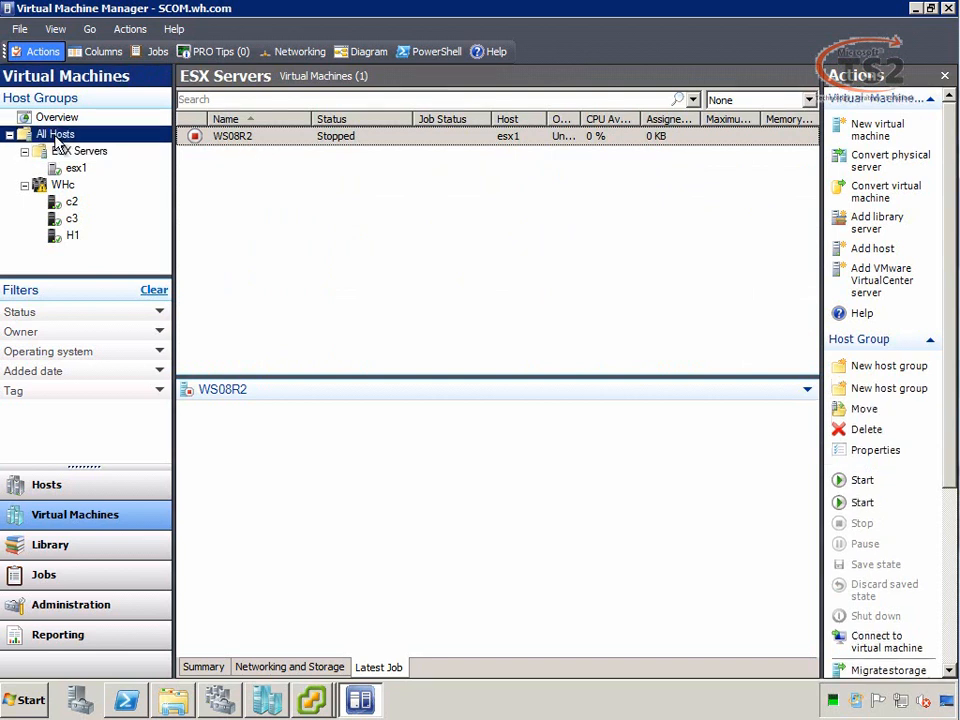
pyautogui.click(55, 133)
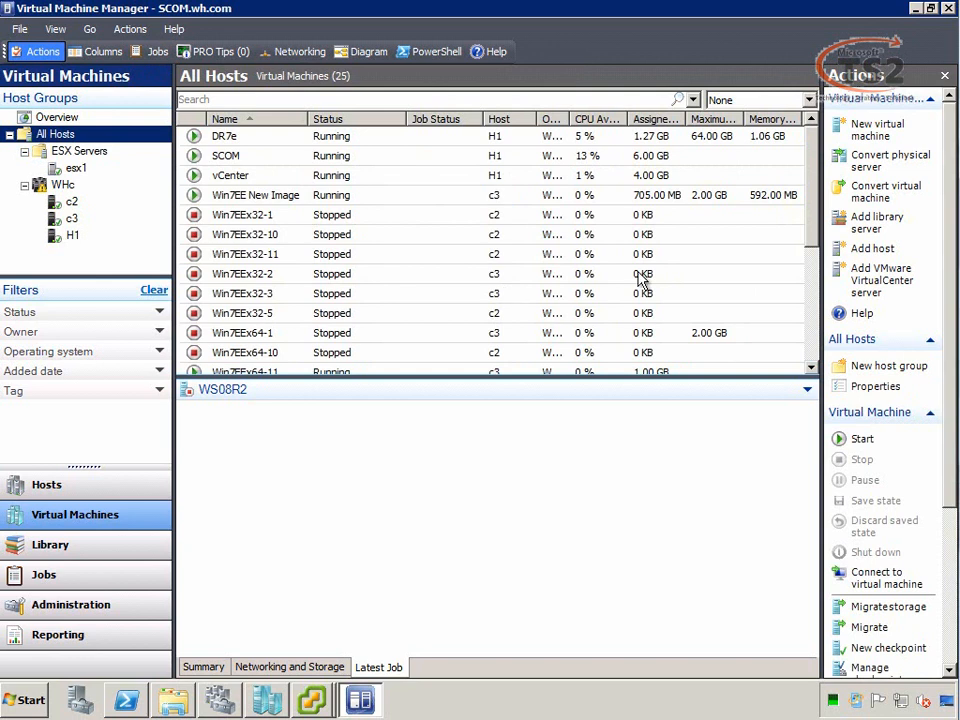
pyautogui.scroll(-3)
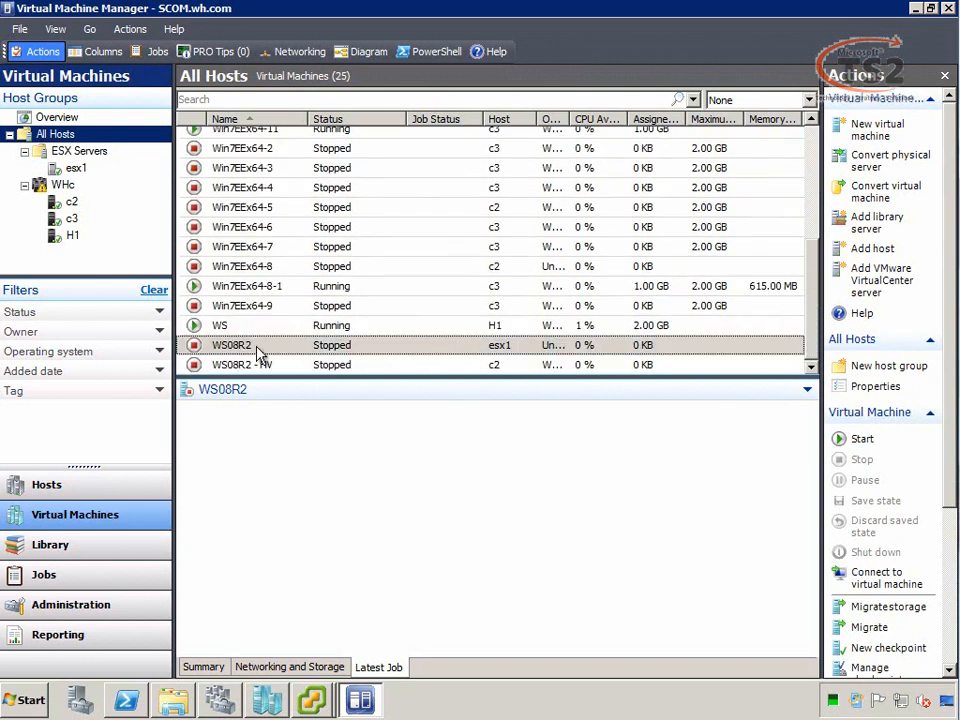
pyautogui.moveTo(818, 322)
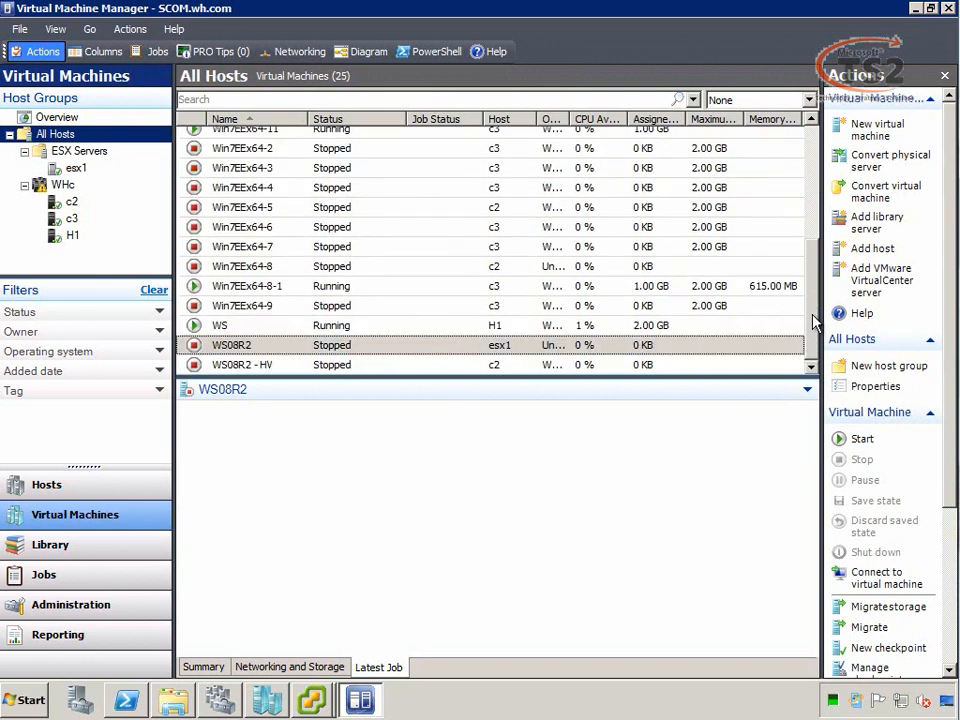